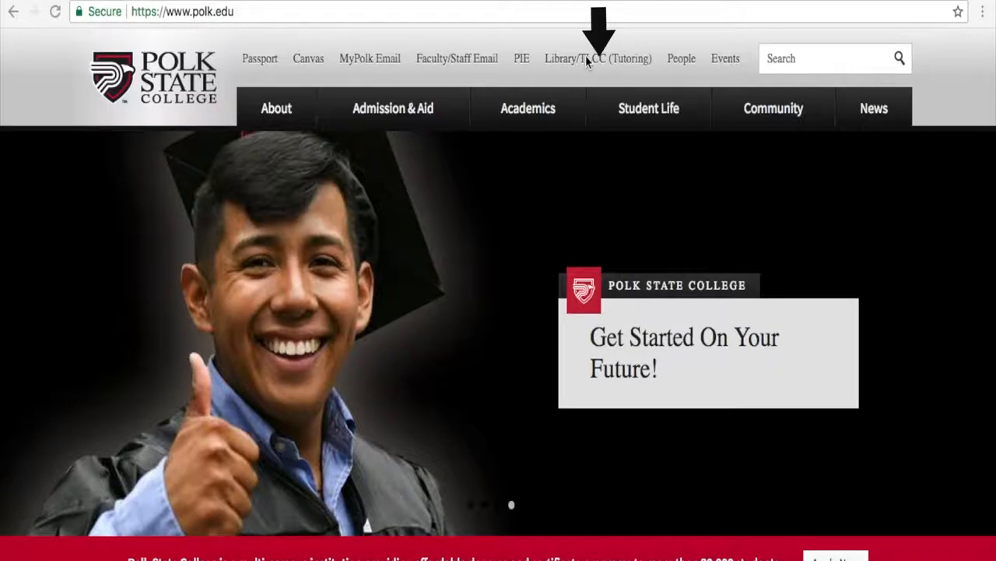
Step: Reach the Polk State Libraries catalog from Library/TLCC and limit its search to Ebooks
{"action": "left_click", "coordinate": [596, 60]}
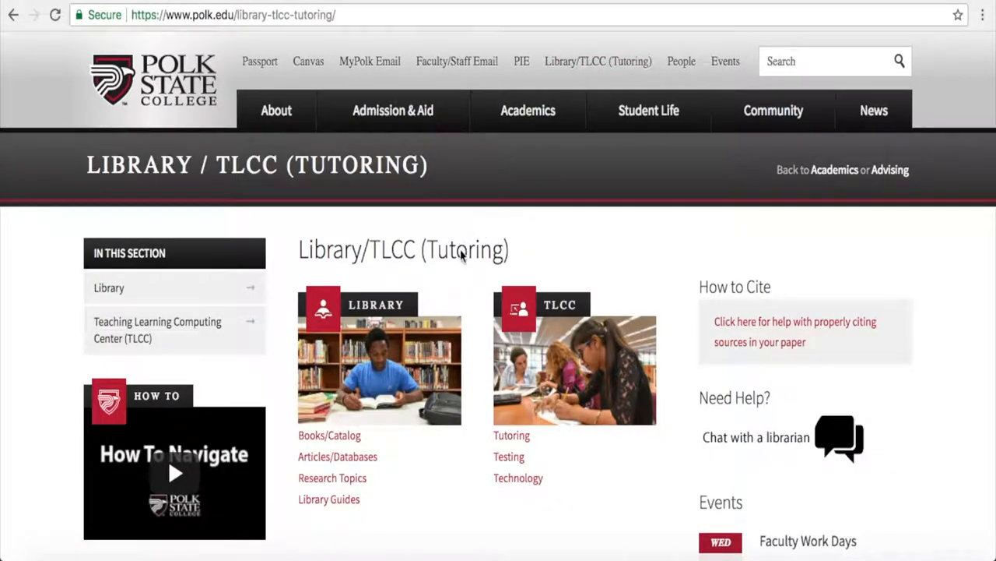
{"action": "left_click", "coordinate": [327, 436]}
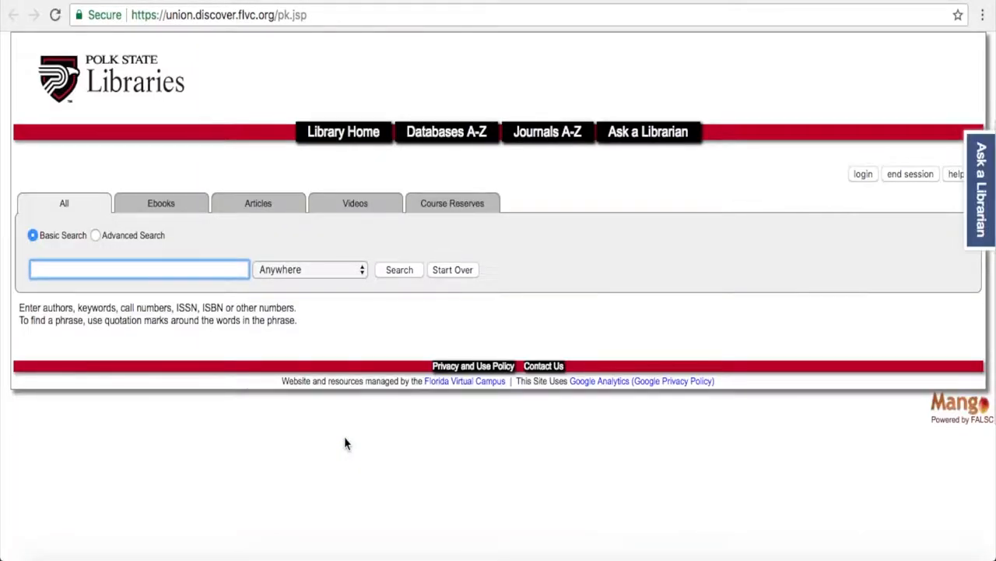
{"action": "mouse_move", "coordinate": [122, 287]}
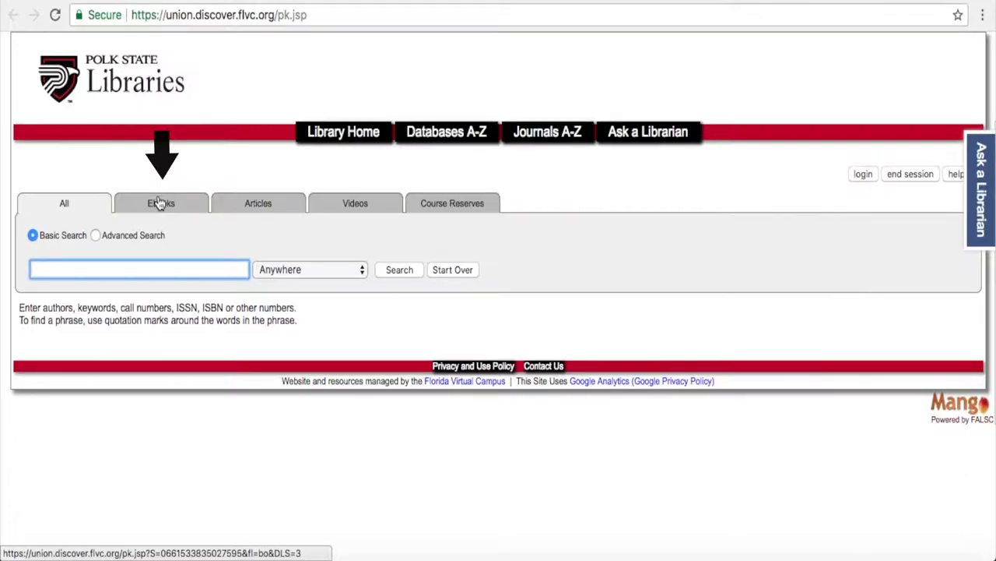
{"action": "left_click", "coordinate": [160, 202]}
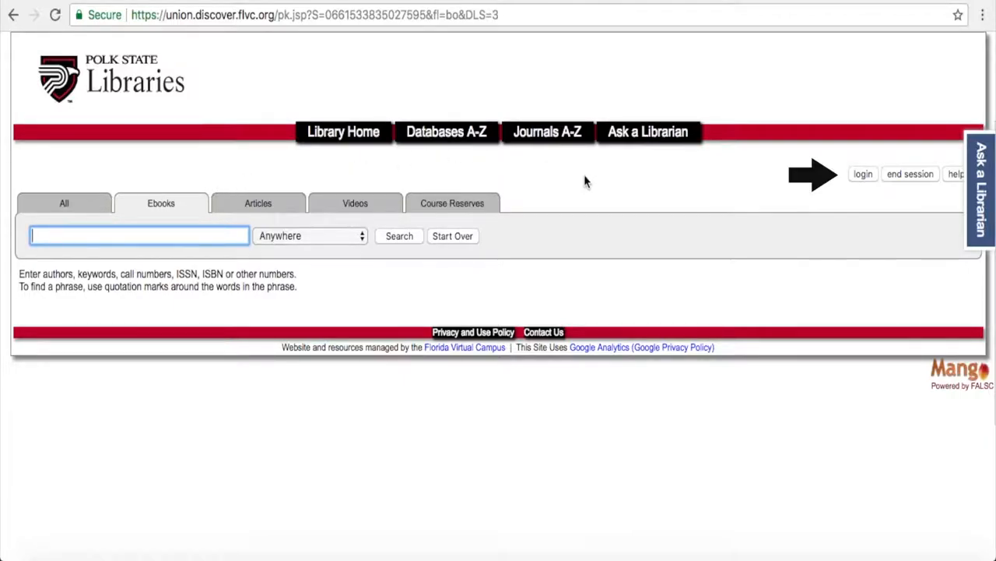
{"action": "mouse_move", "coordinate": [869, 179]}
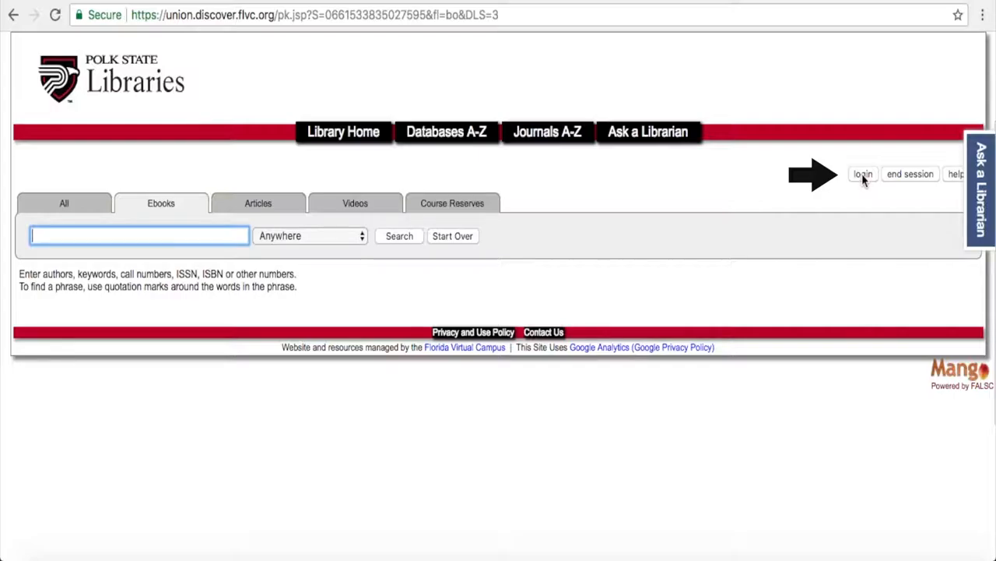
Step: Log in to LINCCWeb with the borrower ID and PIN, returning to the Ebooks search signed in
{"action": "left_click", "coordinate": [865, 173]}
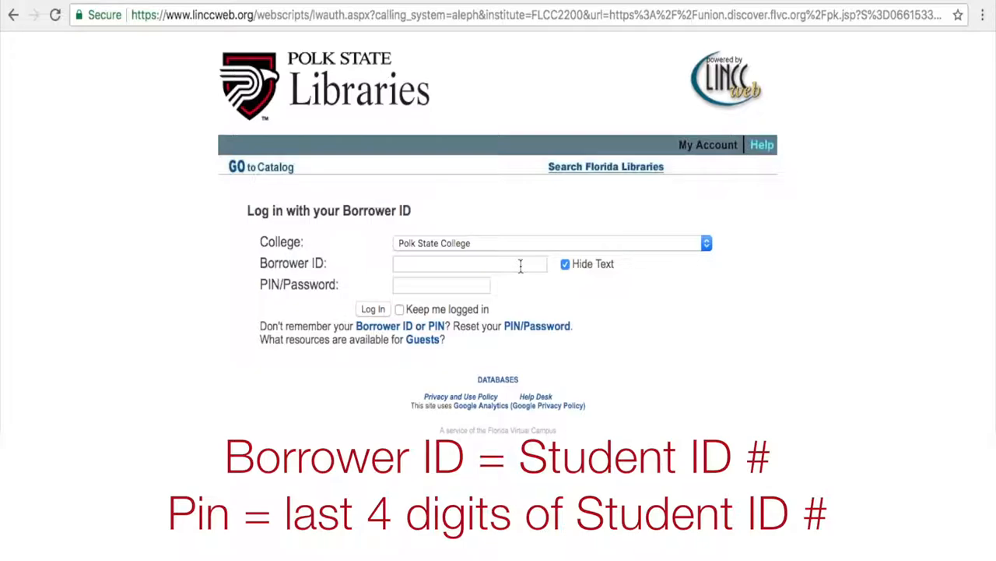
{"action": "left_click", "coordinate": [470, 263]}
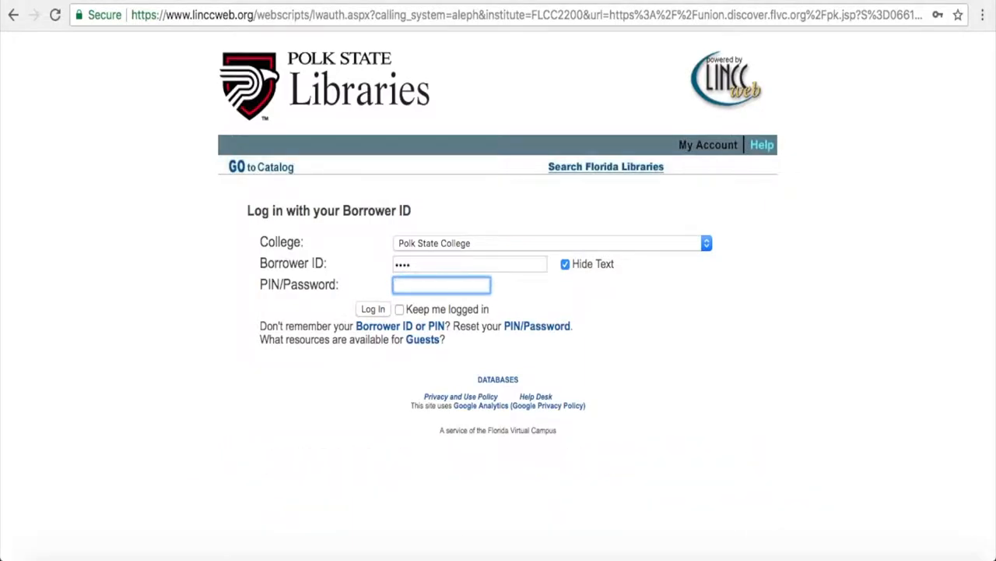
{"action": "left_click", "coordinate": [370, 308]}
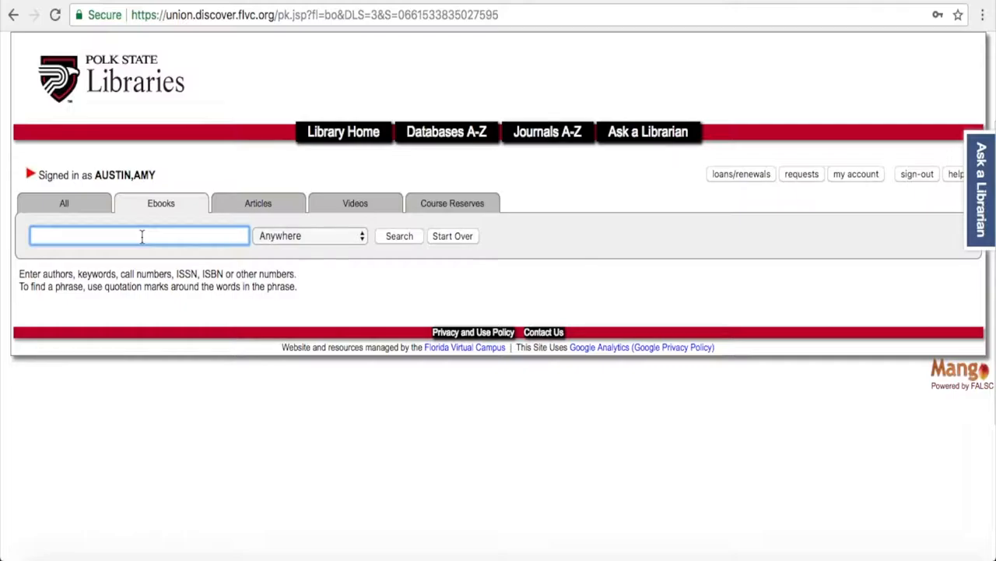
Step: Search the eBooks for 'drug guide' and scroll through the 467 results to Pharmacology clear & simple
{"action": "type", "text": "d"}
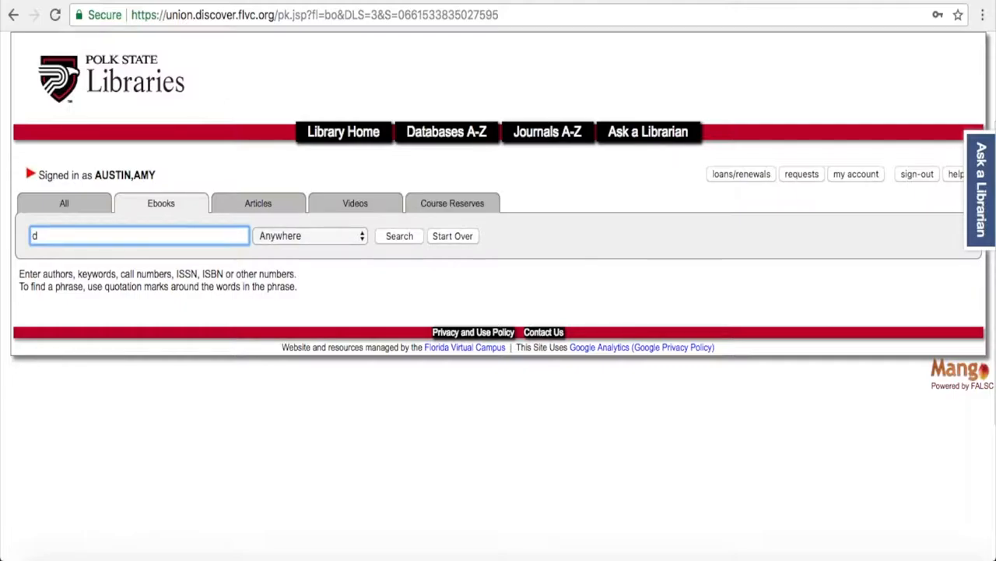
{"action": "type", "text": "rug guide"}
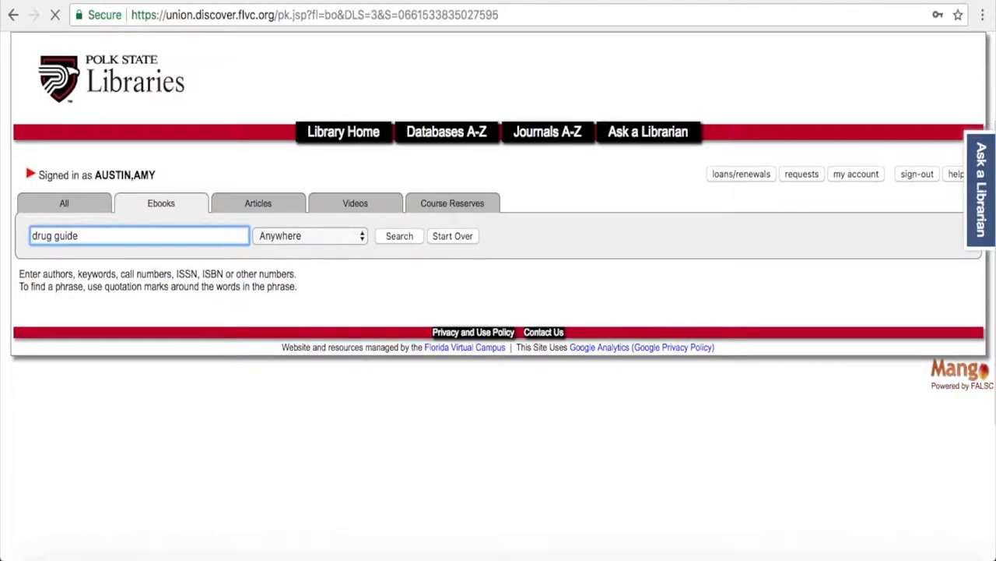
{"action": "left_click", "coordinate": [398, 237]}
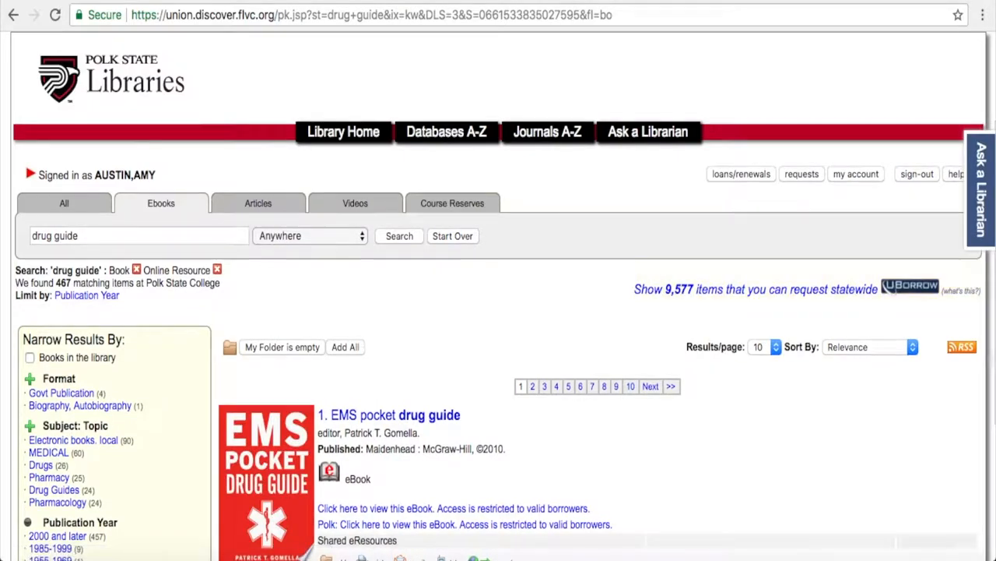
{"action": "scroll", "scroll_direction": "down", "scroll_amount": 3}
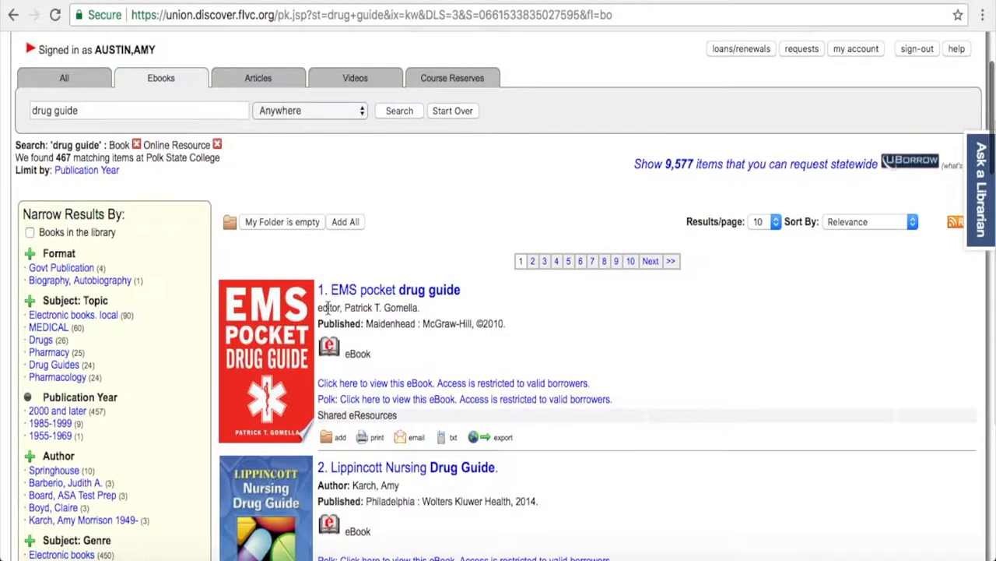
{"action": "scroll", "scroll_direction": "down", "scroll_amount": 3}
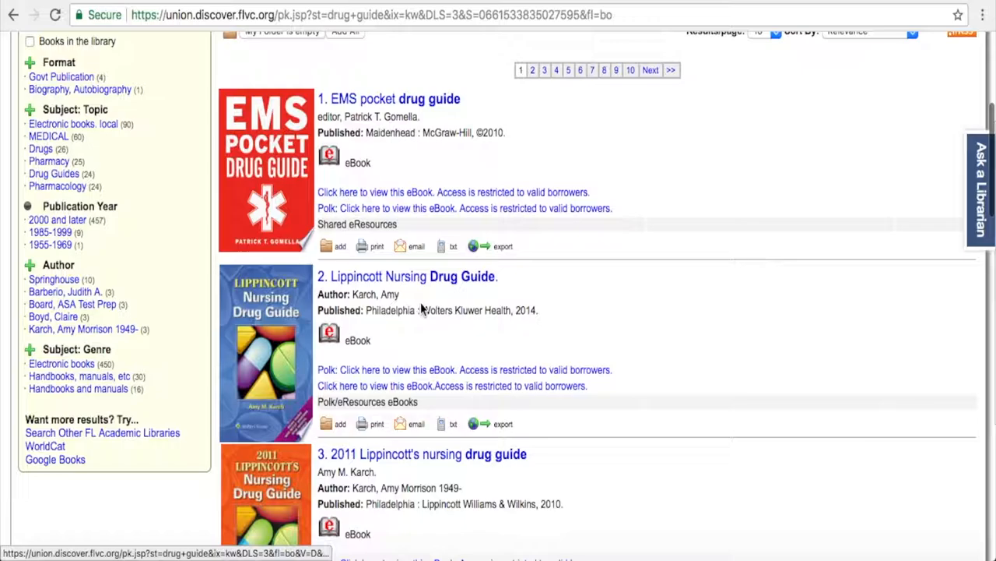
{"action": "scroll", "scroll_direction": "down", "scroll_amount": 3}
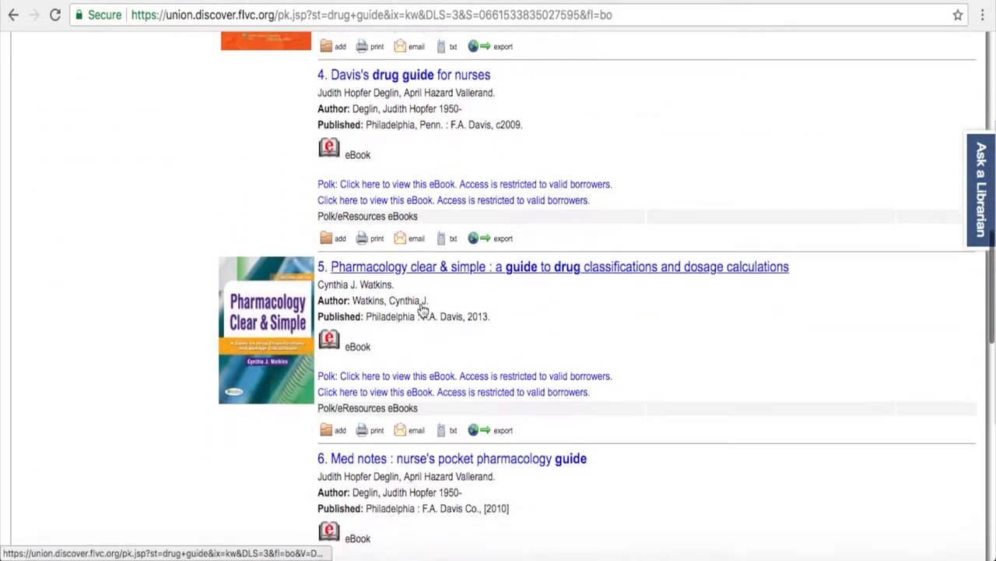
{"action": "scroll", "scroll_direction": "down", "scroll_amount": 3}
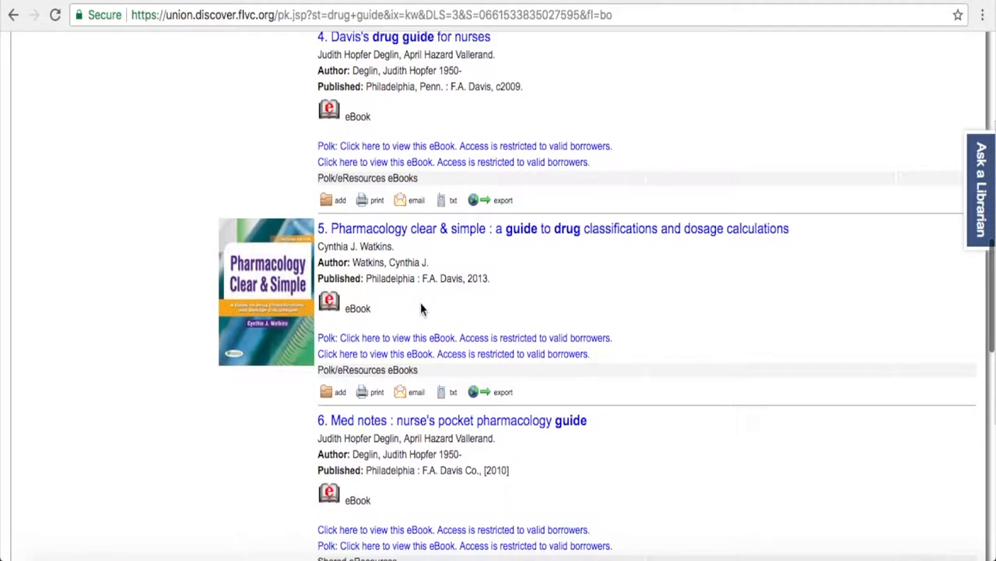
{"action": "scroll", "scroll_direction": "up", "scroll_amount": 3}
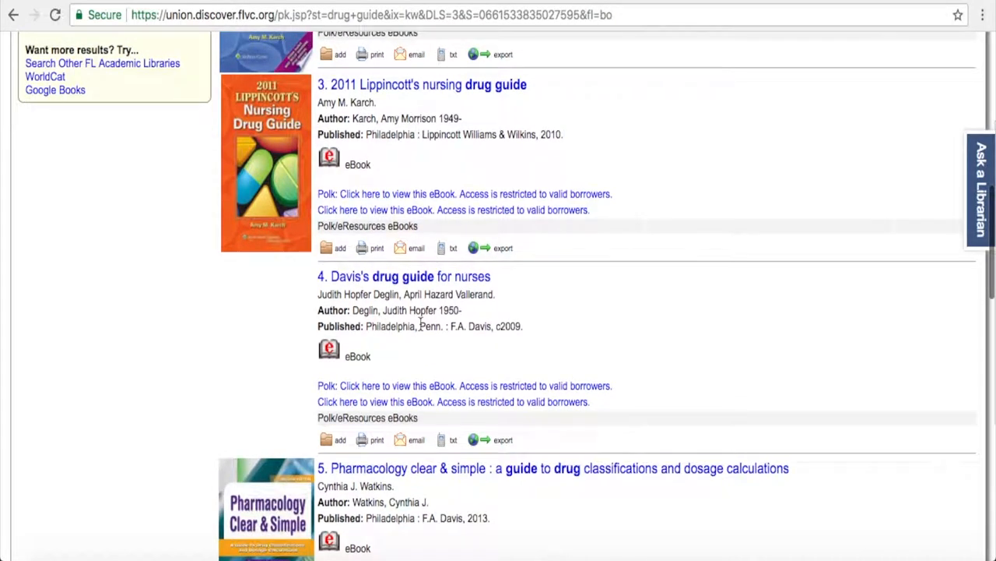
{"action": "mouse_move", "coordinate": [553, 147]}
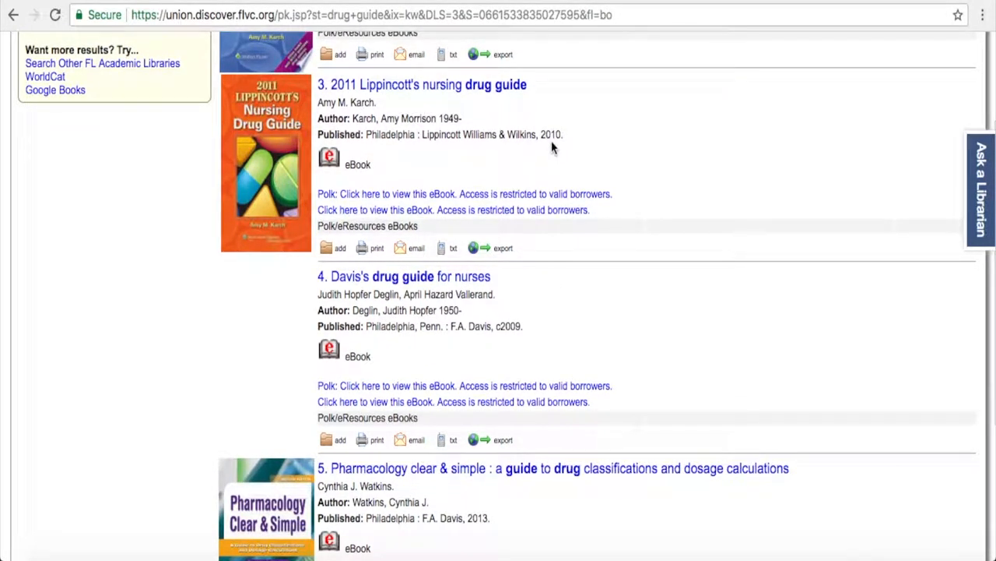
{"action": "mouse_move", "coordinate": [558, 321]}
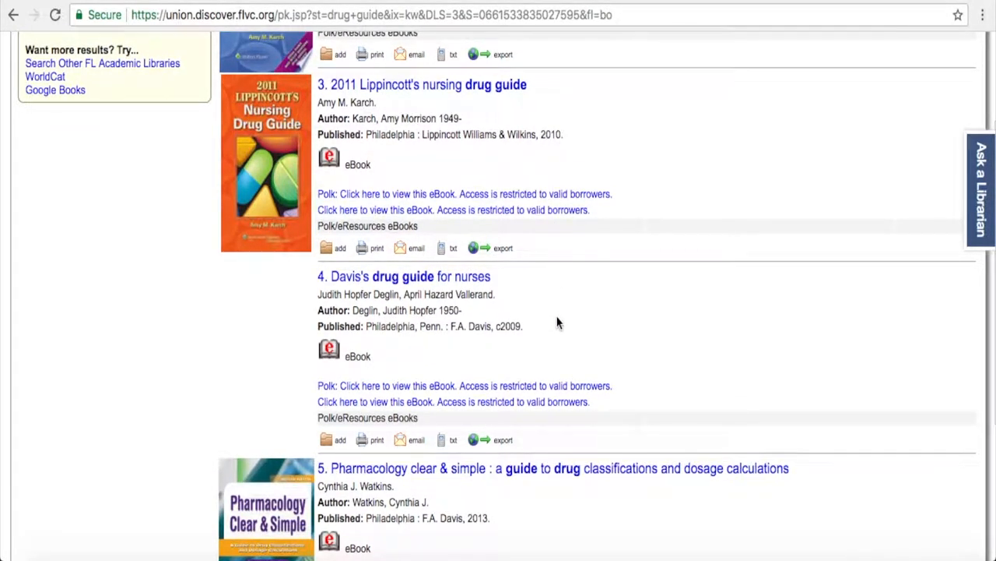
{"action": "scroll", "scroll_direction": "down", "scroll_amount": 3}
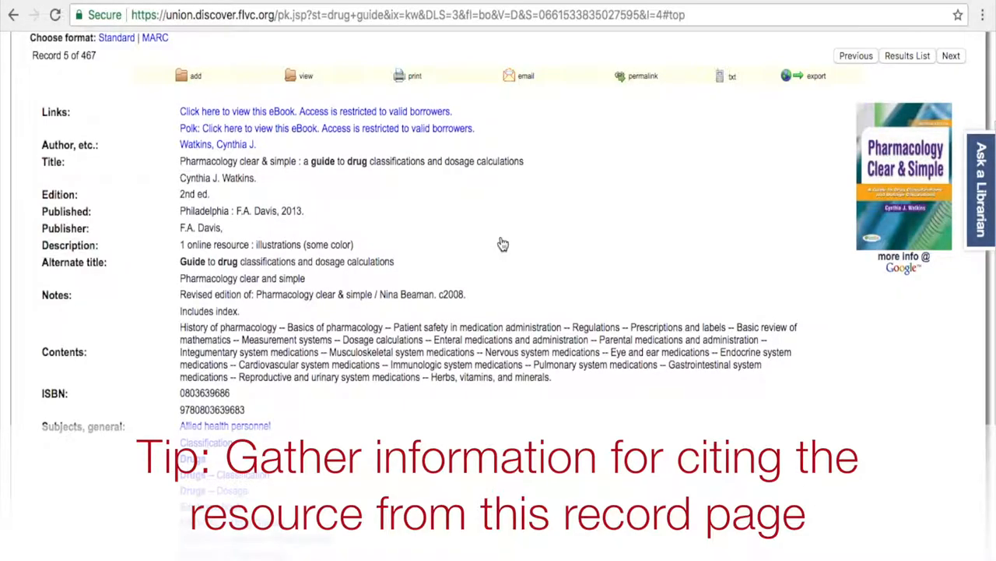
{"action": "mouse_move", "coordinate": [458, 240]}
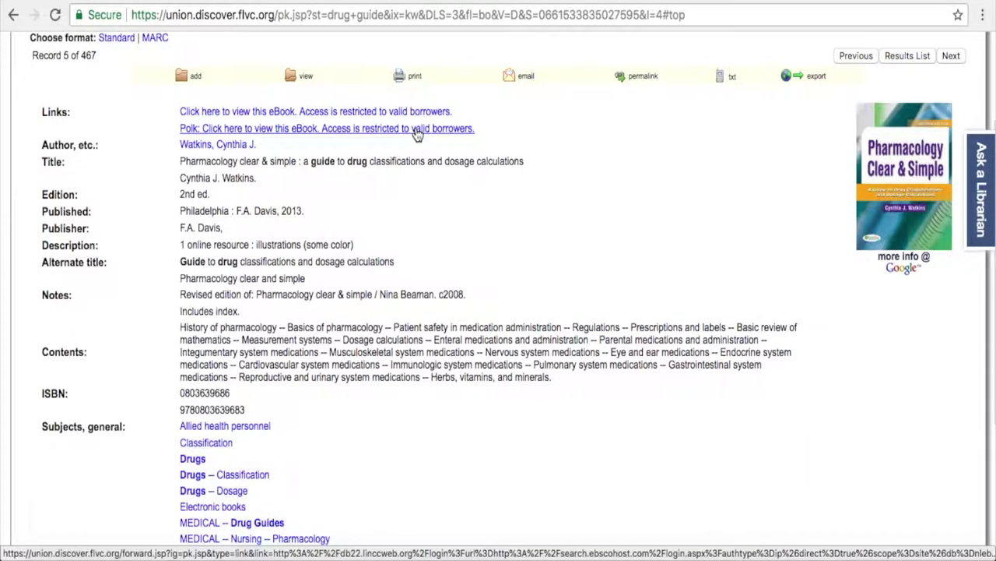
Step: Follow the 'Polk: Click here to view this eBook' link to open Pharmacology Clear & Simple in EBSCOhost
{"action": "left_click", "coordinate": [324, 128]}
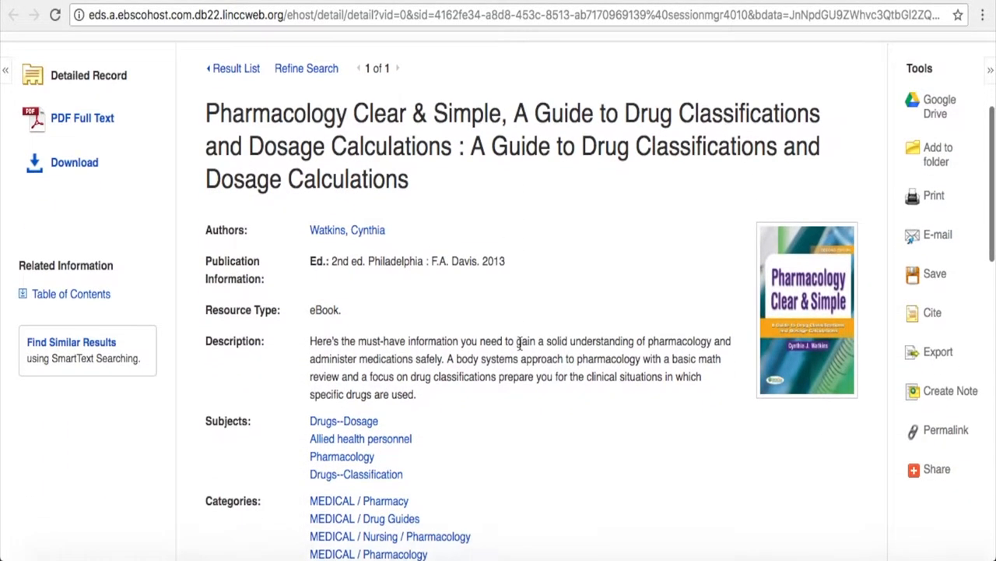
Step: Scroll the EBSCOhost detailed record to review its Tools panel and PDF Full Text link
{"action": "scroll", "scroll_direction": "down", "scroll_amount": 3}
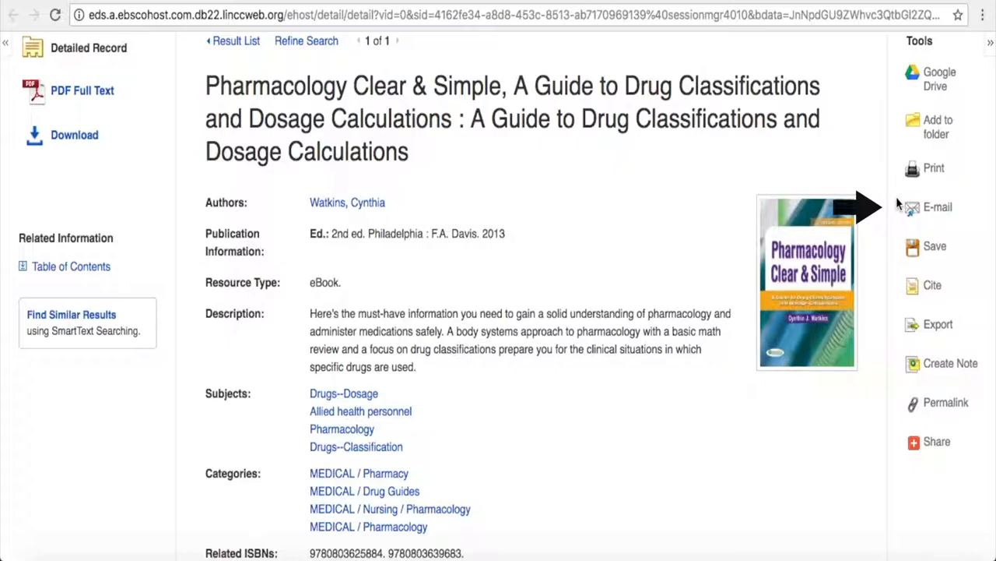
{"action": "mouse_move", "coordinate": [894, 247]}
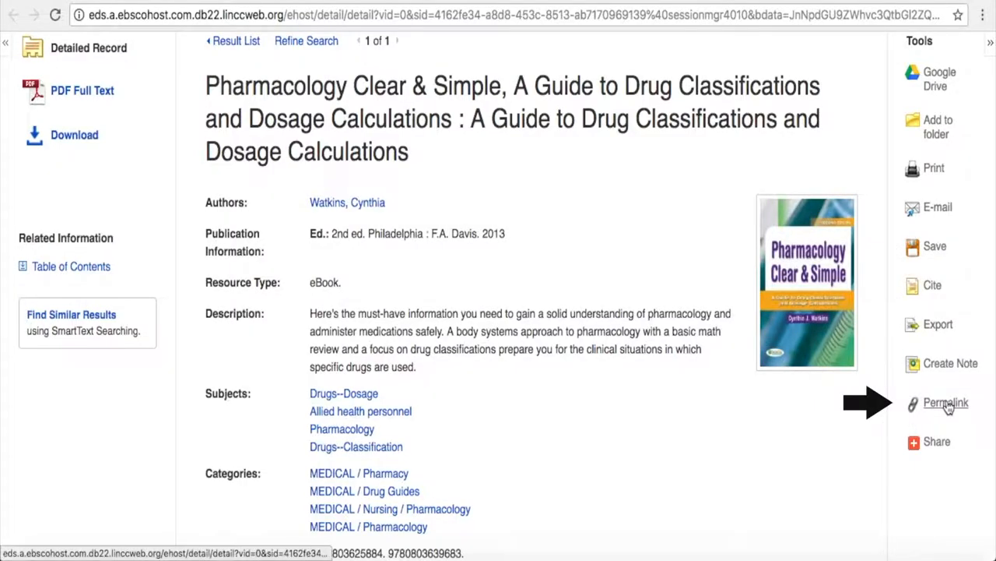
{"action": "mouse_move", "coordinate": [950, 408]}
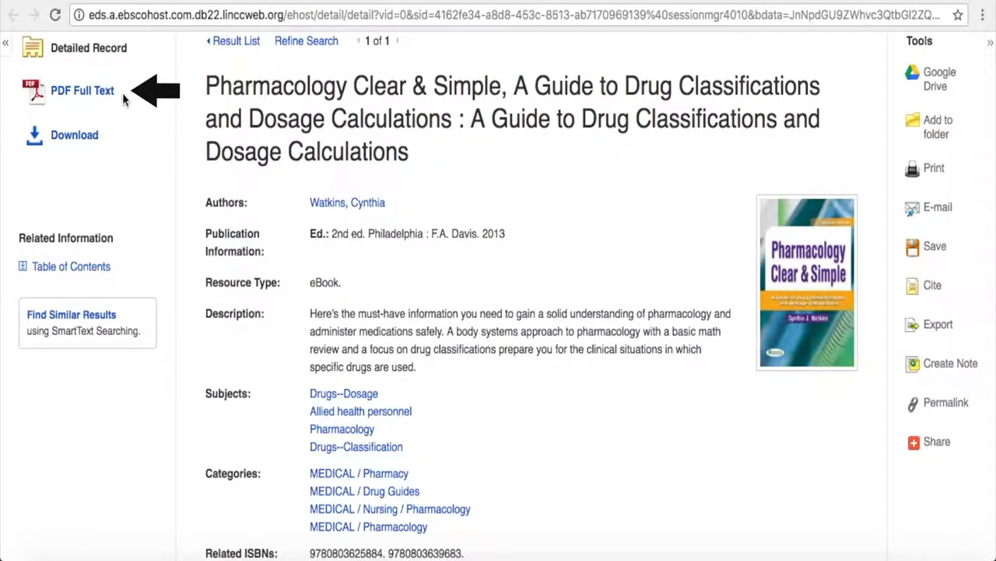
{"action": "mouse_move", "coordinate": [72, 96]}
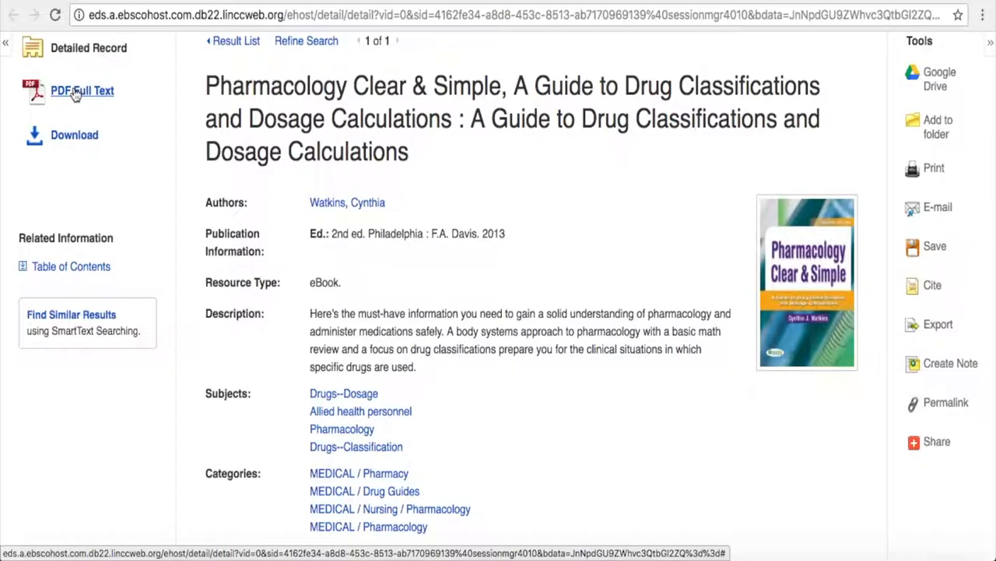
Step: Open the PDF Full Text of Pharmacology Clear & Simple and scroll down its cover page
{"action": "left_click", "coordinate": [81, 90]}
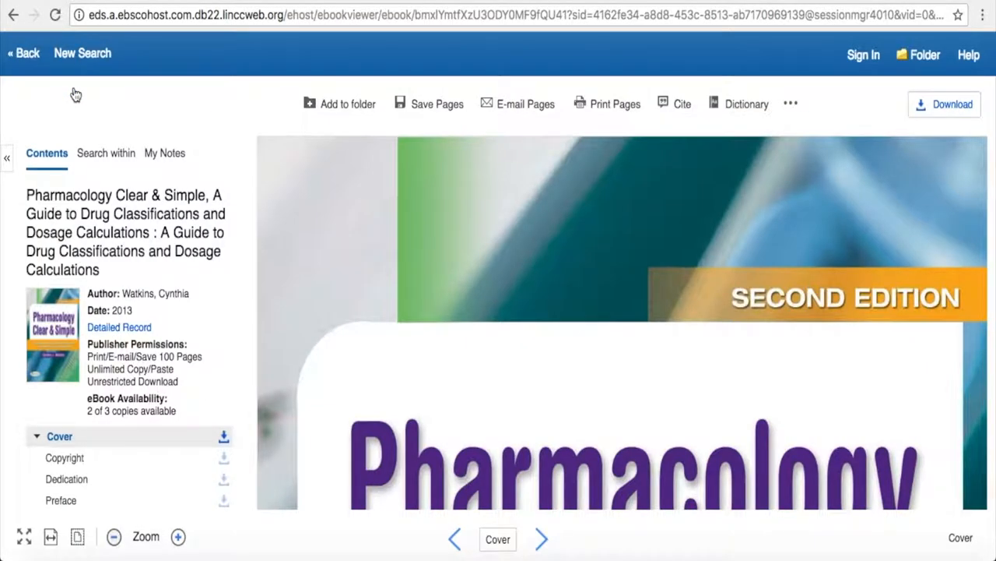
{"action": "mouse_move", "coordinate": [382, 226]}
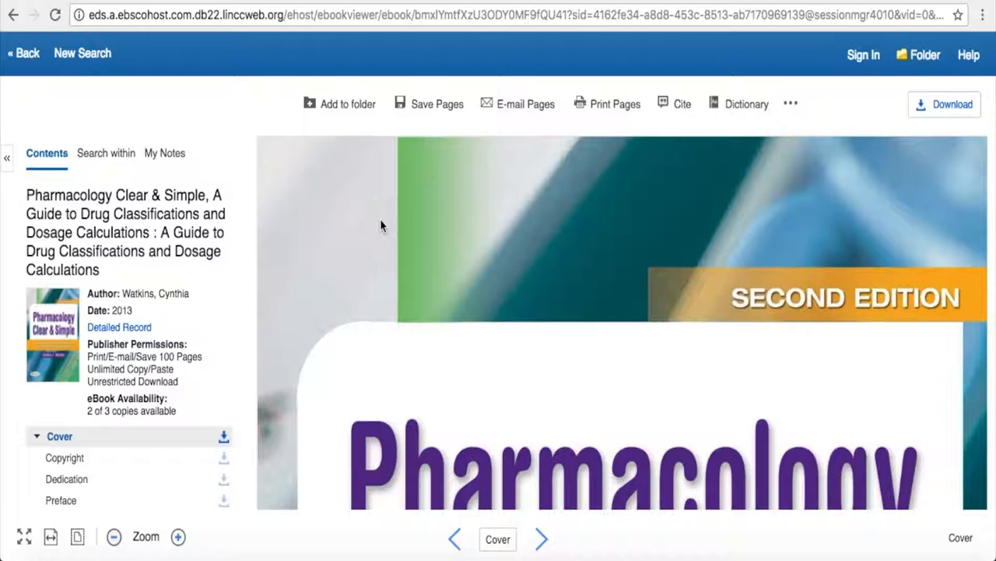
{"action": "scroll", "scroll_direction": "down", "scroll_amount": 3}
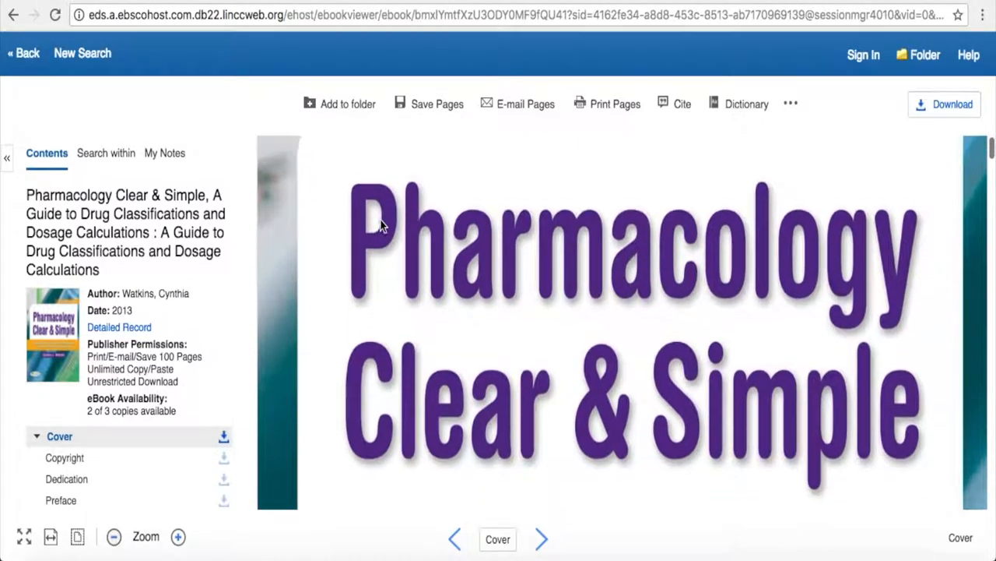
{"action": "scroll", "scroll_direction": "down", "scroll_amount": 3}
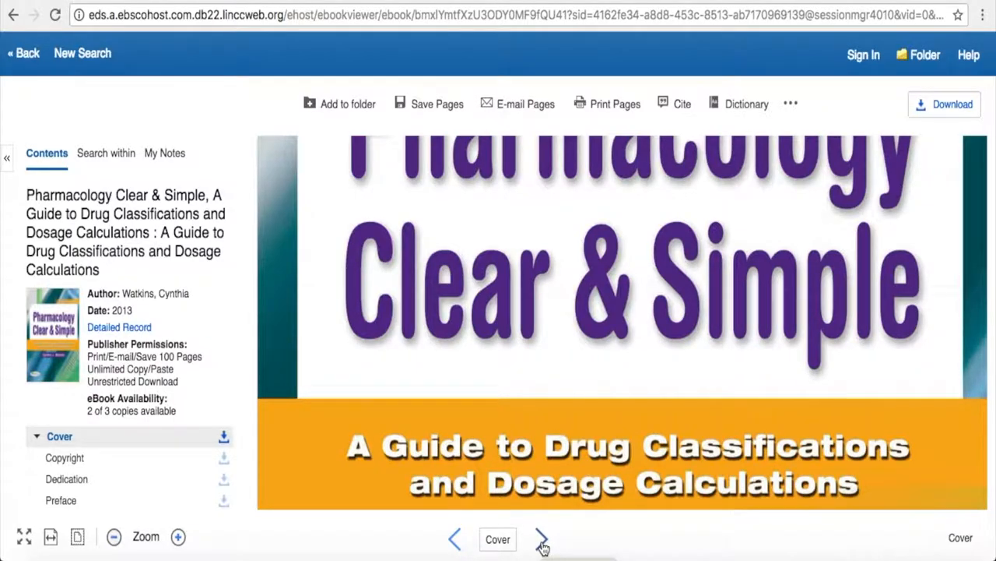
Step: Page forward twice from the cover to the title page and scroll its Contents list
{"action": "left_click", "coordinate": [540, 537]}
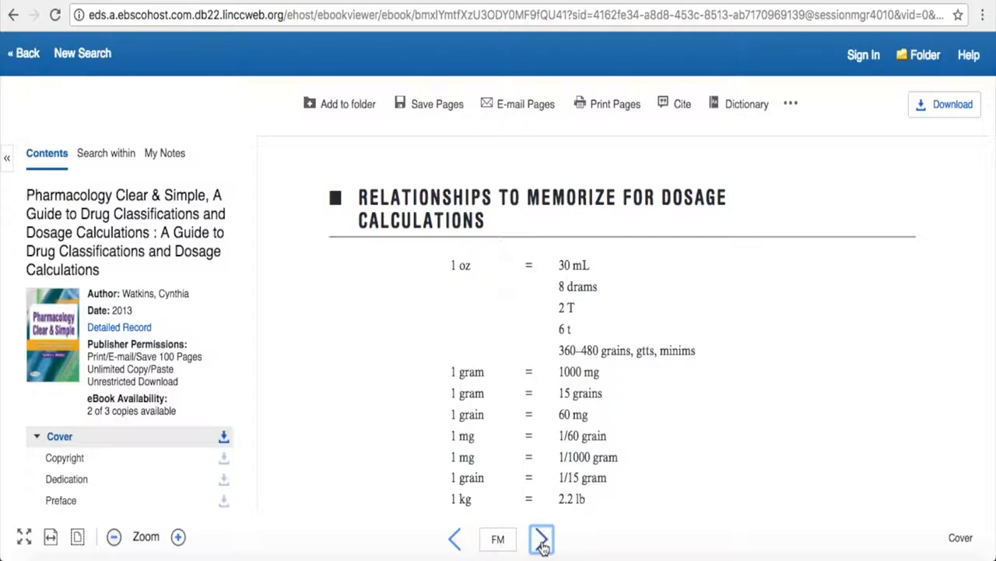
{"action": "left_click", "coordinate": [540, 539]}
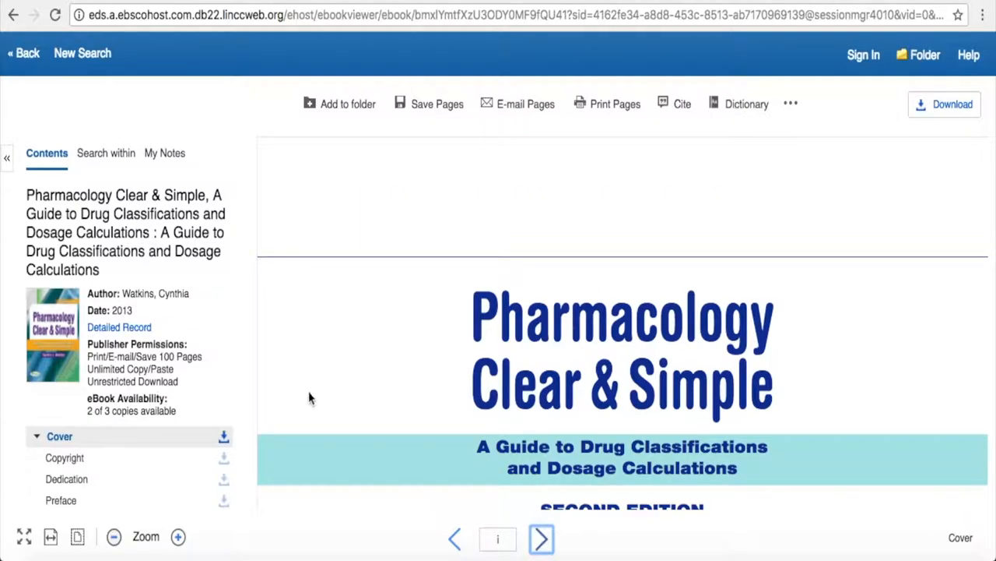
{"action": "scroll", "scroll_direction": "down", "scroll_amount": 3}
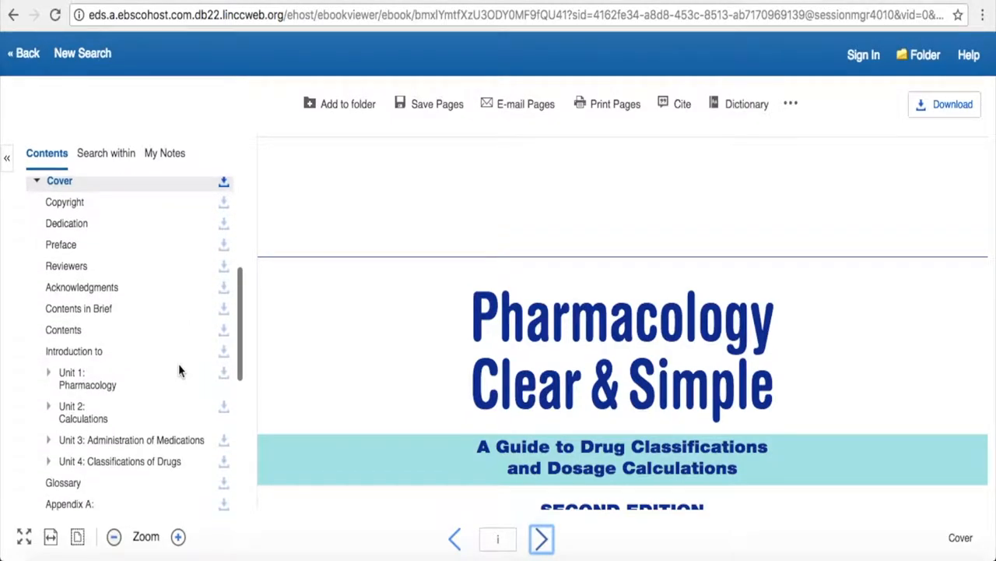
Step: Jump via Contents to Unit 1: Pharmacology, then to the book's Index on page 471
{"action": "left_click", "coordinate": [87, 379]}
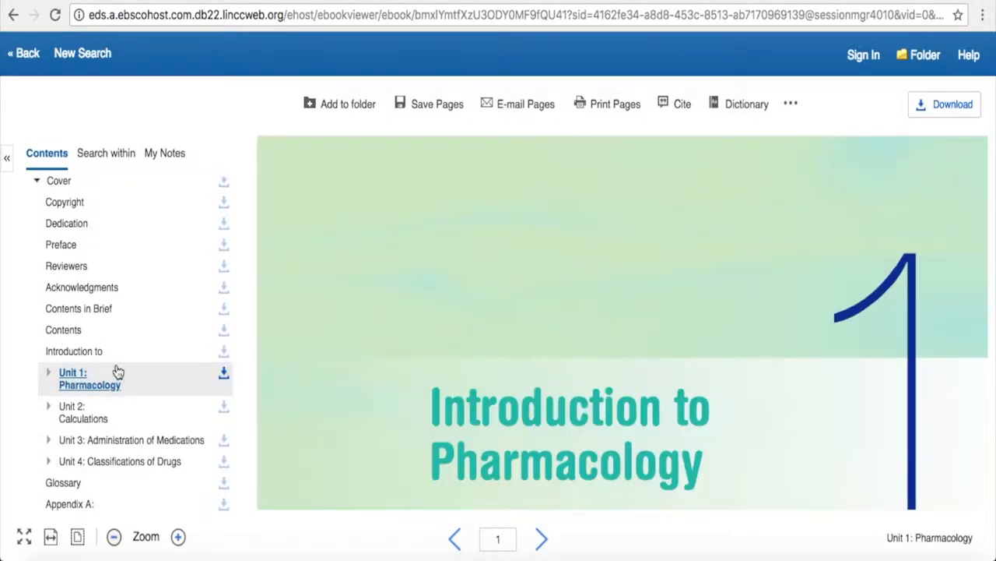
{"action": "scroll", "scroll_direction": "down", "scroll_amount": 3}
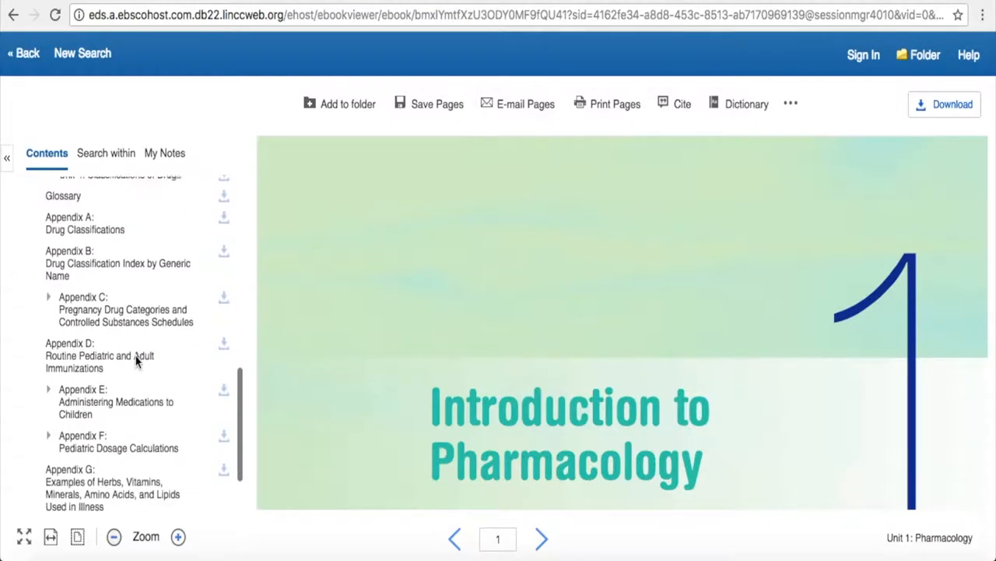
{"action": "scroll", "scroll_direction": "down", "scroll_amount": 3}
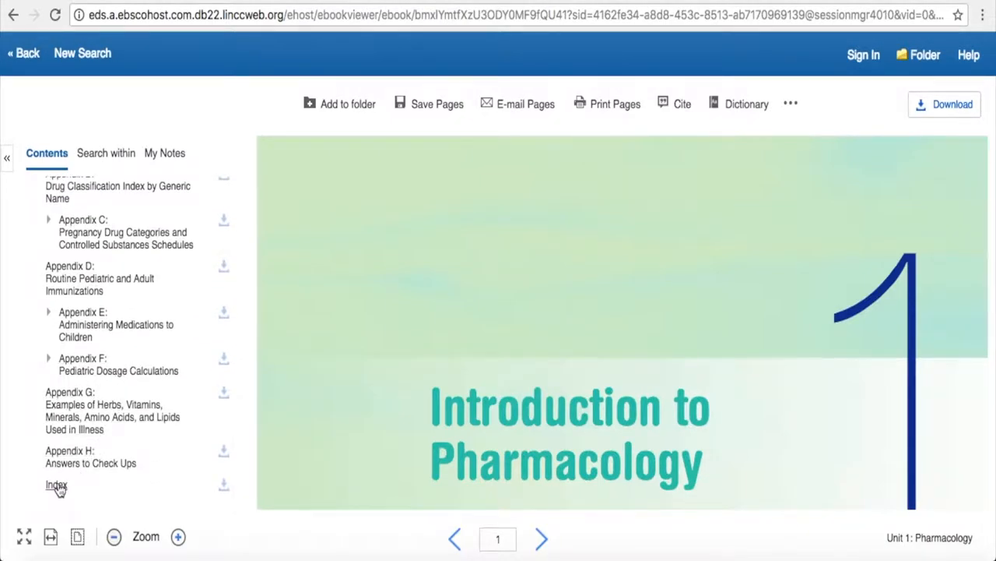
{"action": "left_click", "coordinate": [53, 483]}
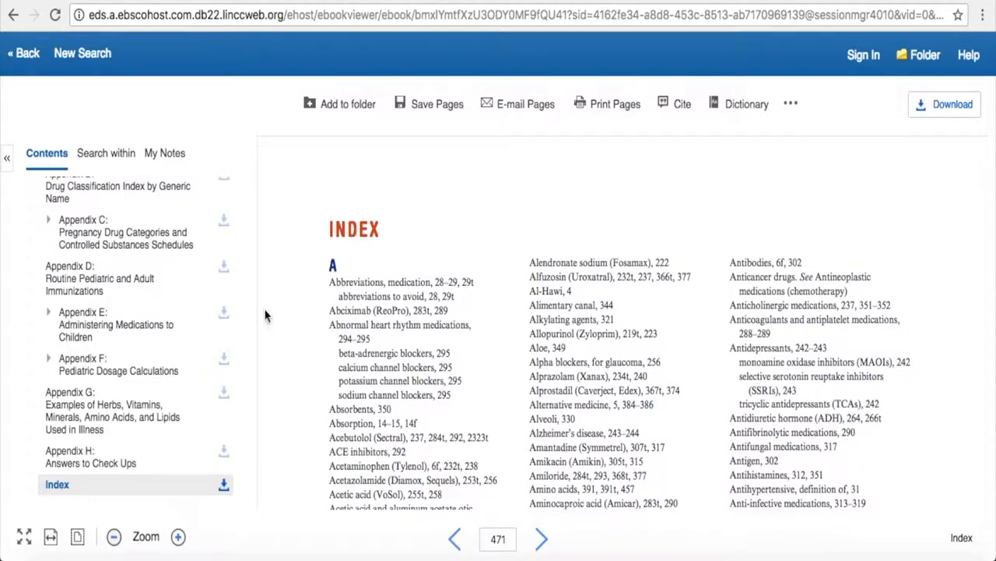
{"action": "mouse_move", "coordinate": [452, 458]}
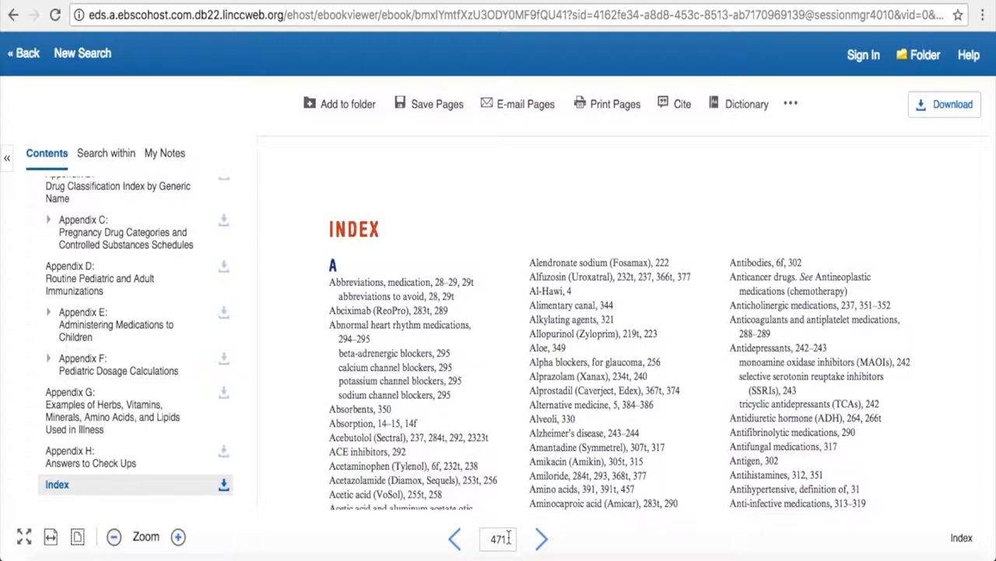
Step: Enter 23 in the page number box to jump to page 23
{"action": "left_click", "coordinate": [498, 539]}
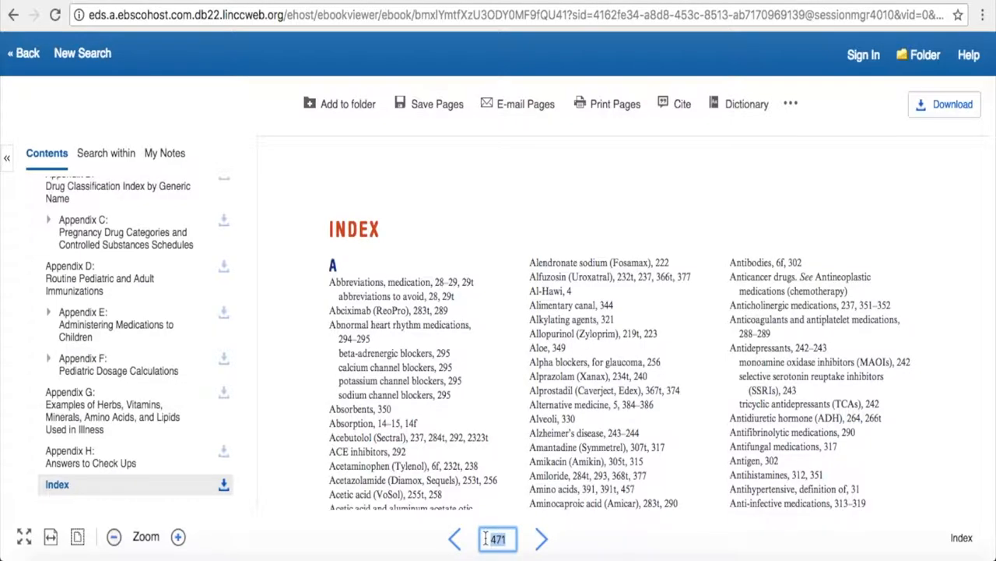
{"action": "left_click", "coordinate": [115, 291]}
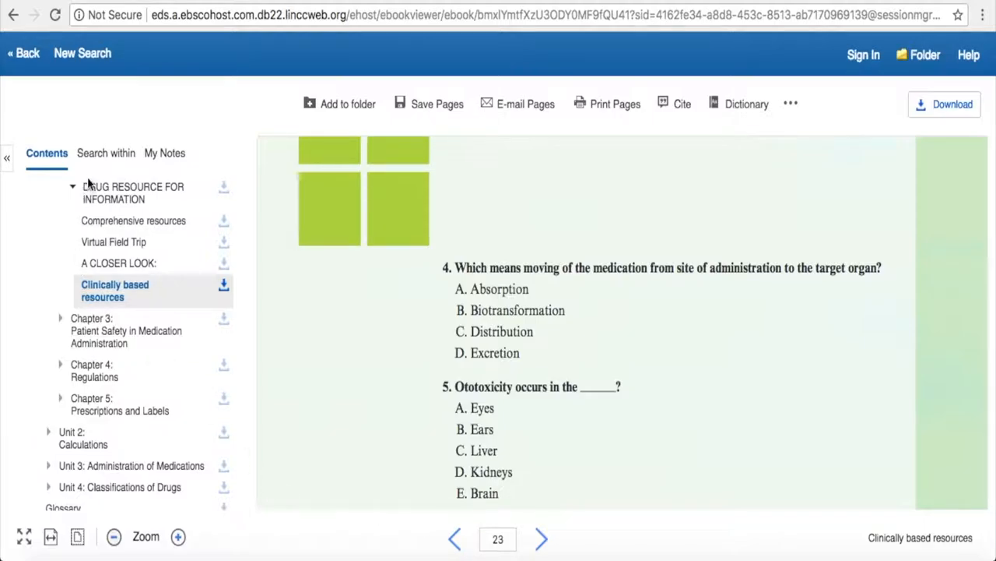
{"action": "mouse_move", "coordinate": [106, 152]}
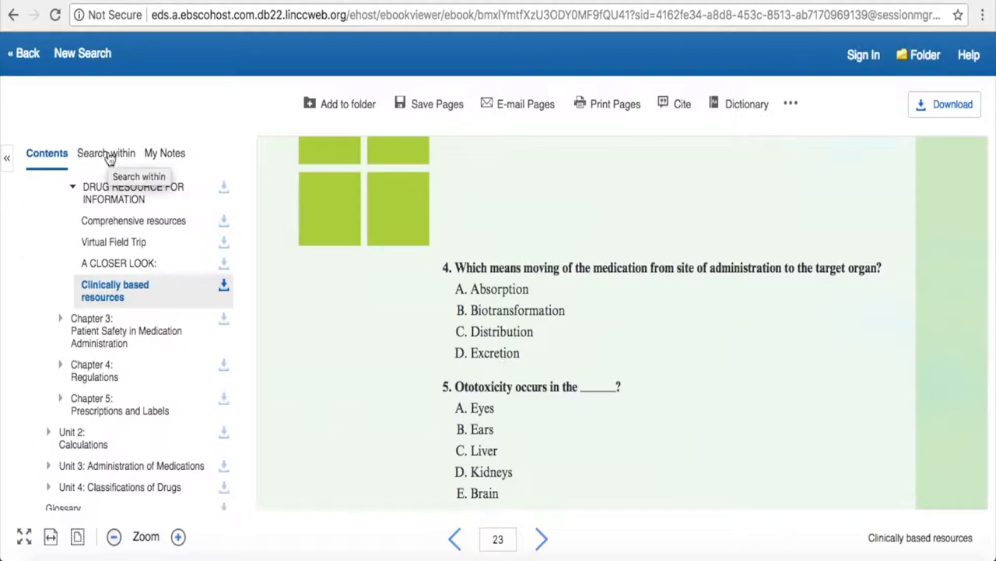
Step: Search within the eBook for 'ibuprofen', returning 14 keyword matches grouped by unit
{"action": "left_click", "coordinate": [106, 153]}
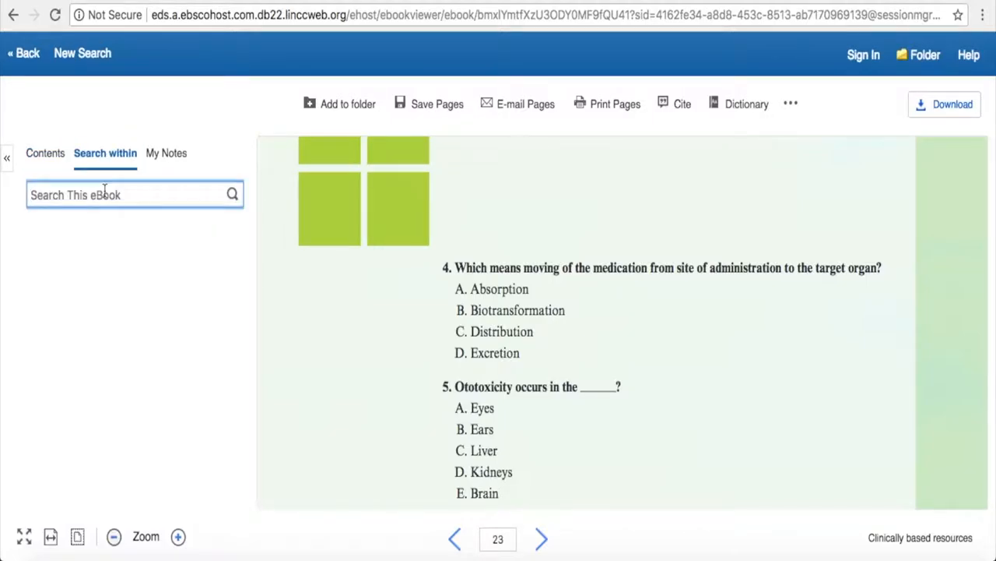
{"action": "type", "text": "ibu"}
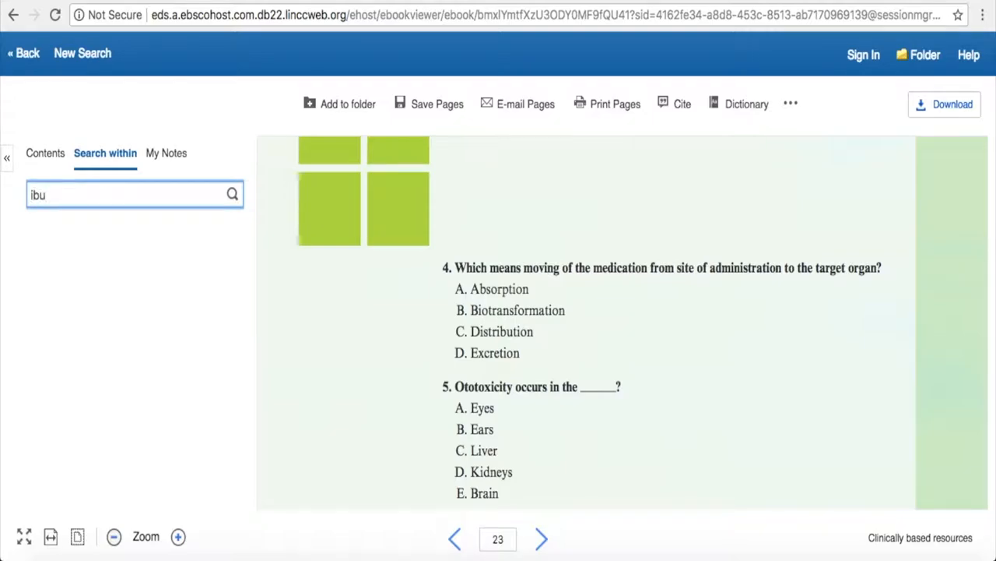
{"action": "type", "text": "profen"}
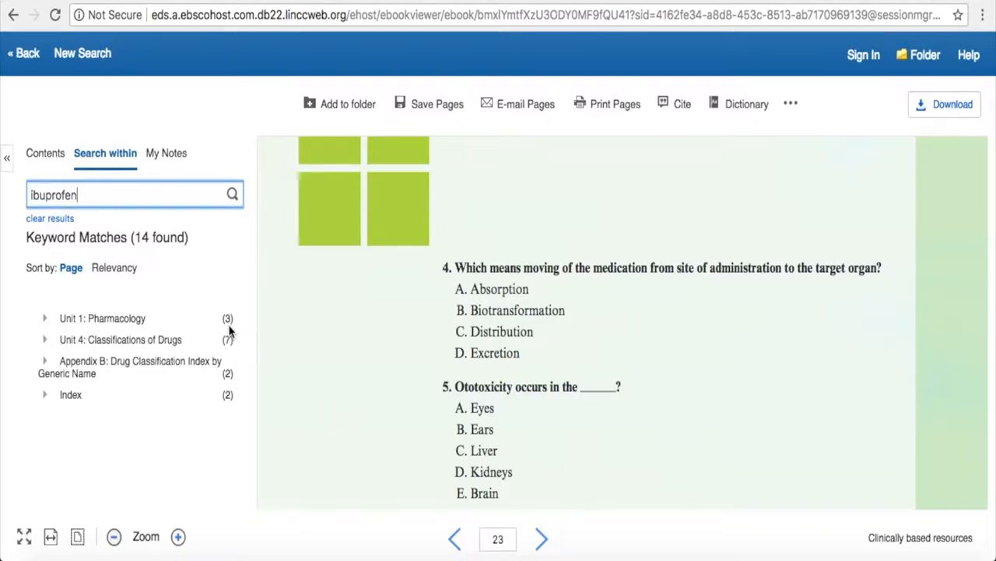
{"action": "mouse_move", "coordinate": [41, 319]}
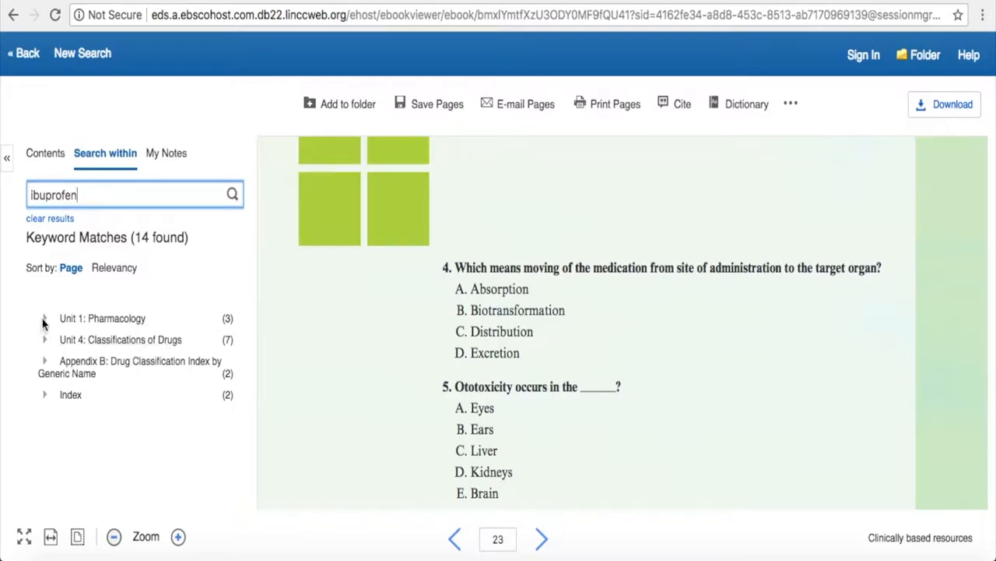
Step: Drill into the Unit 1: Pharmacology and Chapter 2 ibuprofen matches to show page 19
{"action": "left_click", "coordinate": [43, 317]}
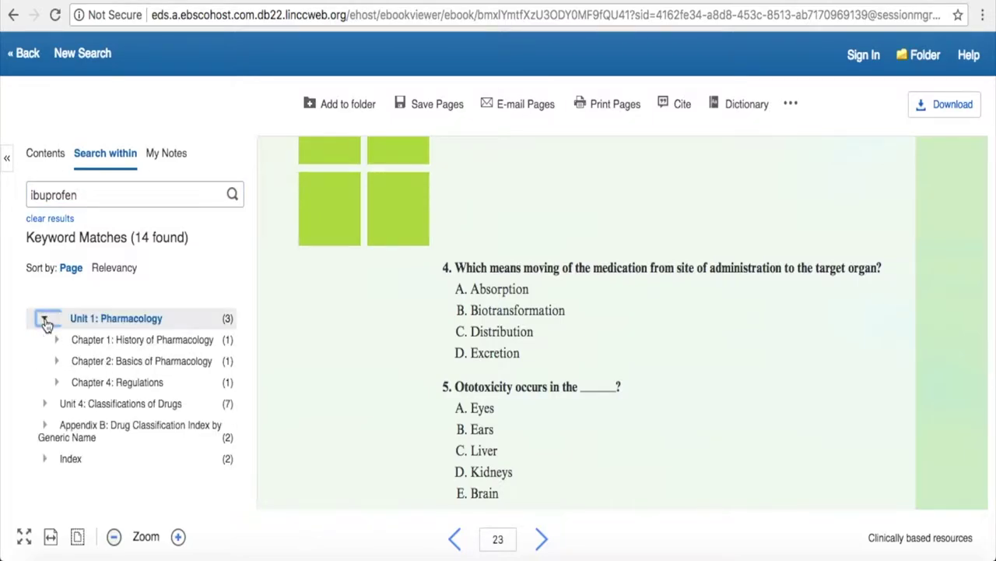
{"action": "left_click", "coordinate": [44, 319]}
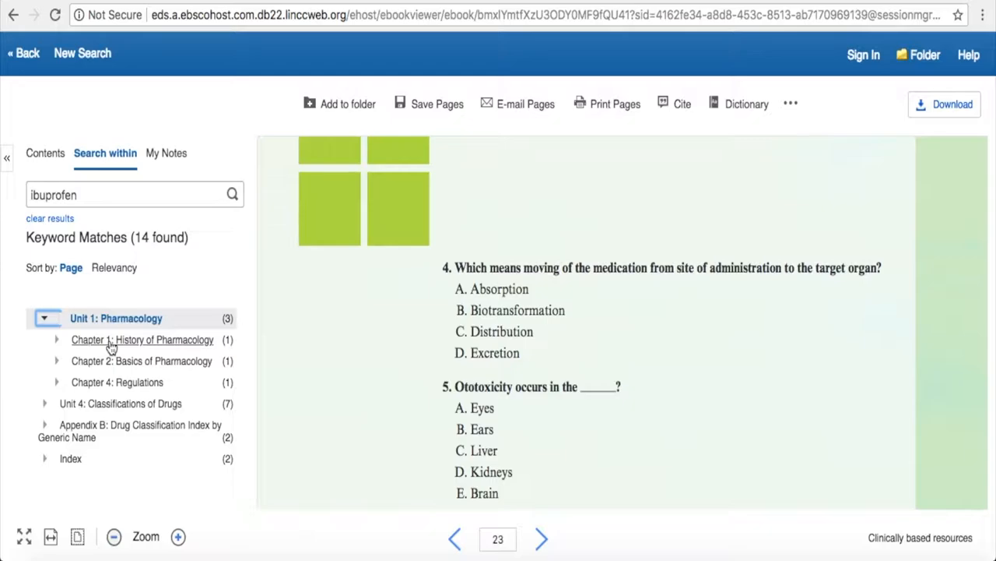
{"action": "left_click", "coordinate": [56, 340]}
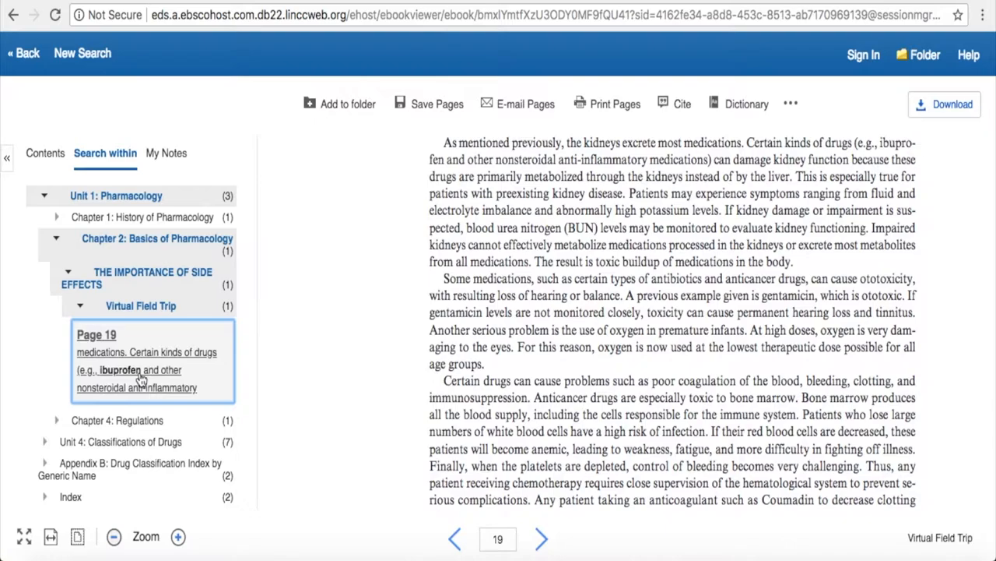
{"action": "mouse_move", "coordinate": [185, 415]}
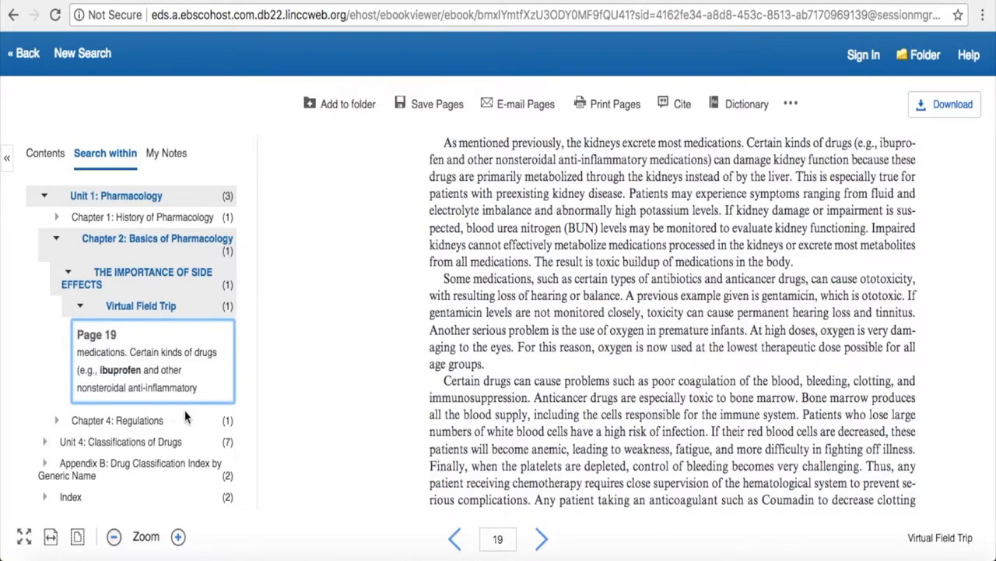